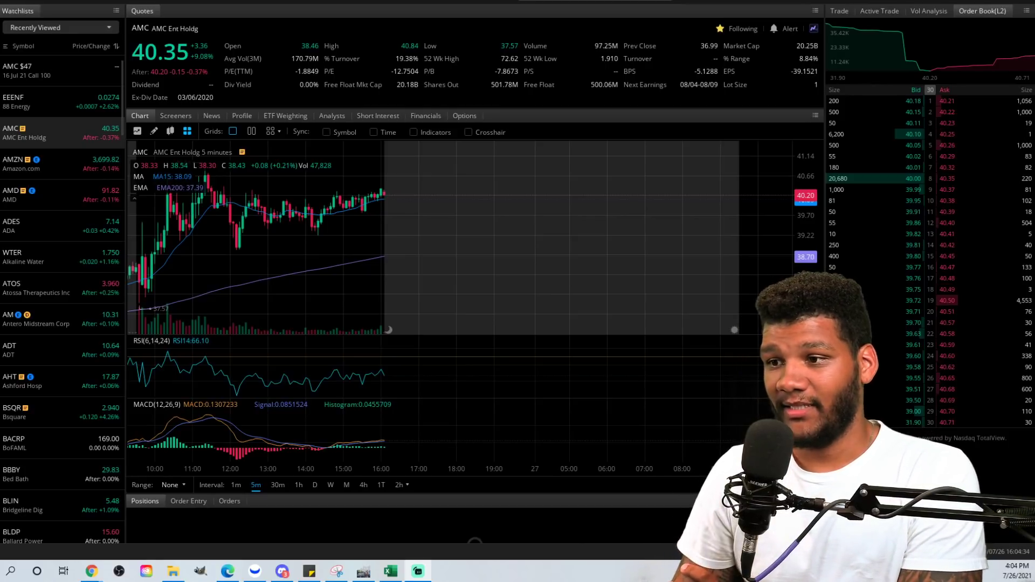
Step: Set the AMC chart interval to 1m candles showing the session from 05:00 premarket
left_click(236, 484)
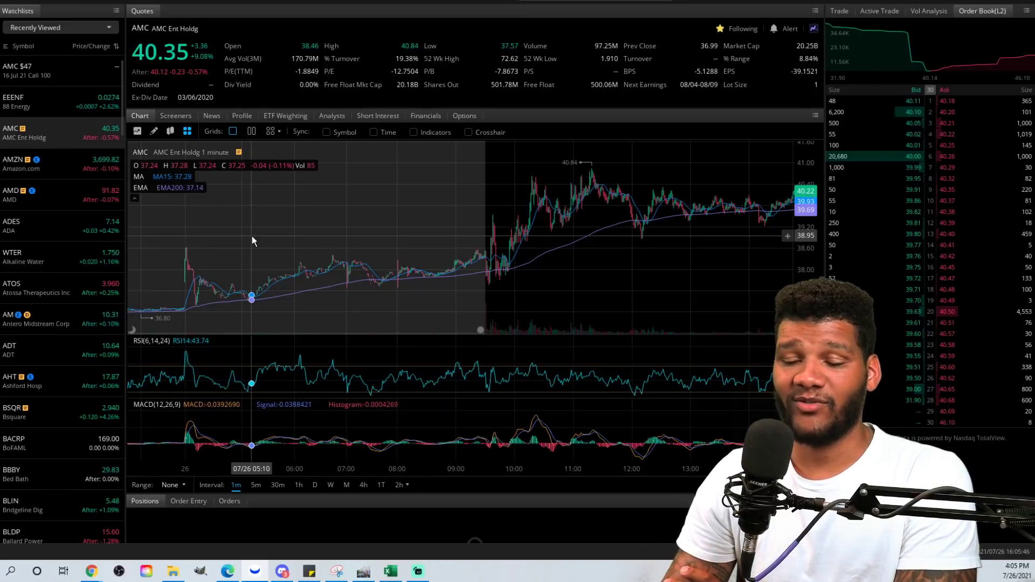
mouse_move(281, 248)
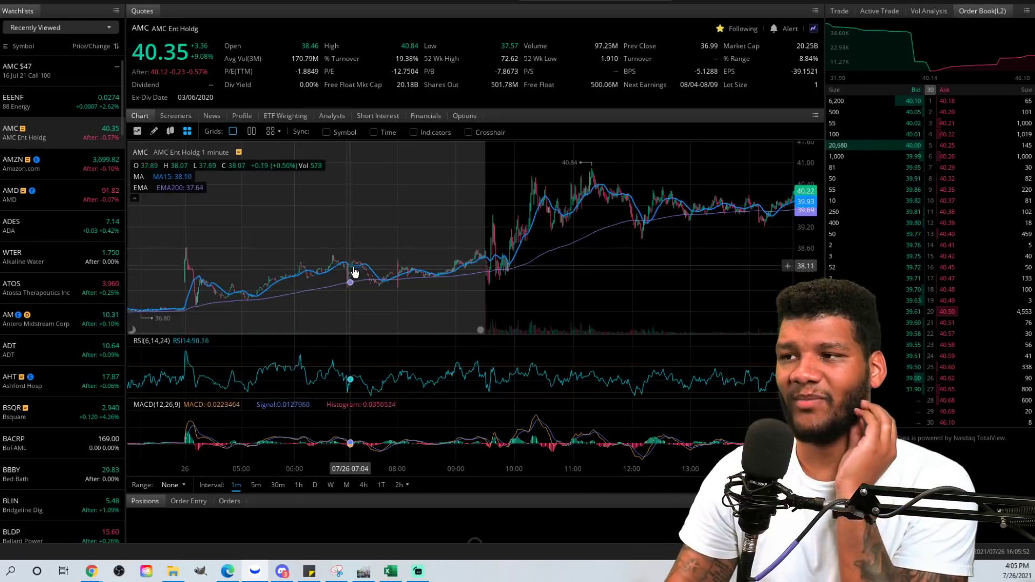
mouse_move(359, 271)
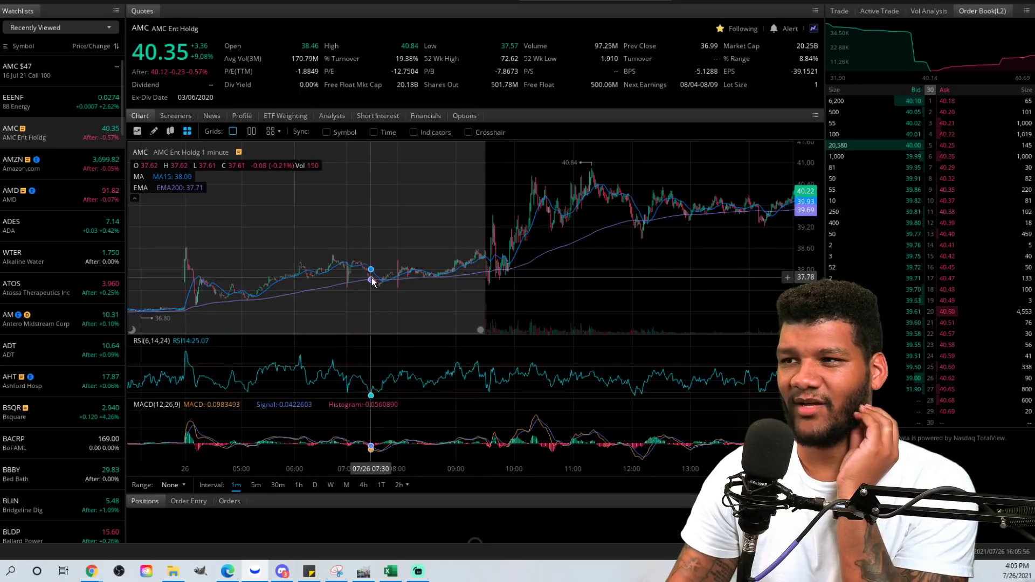
mouse_move(377, 286)
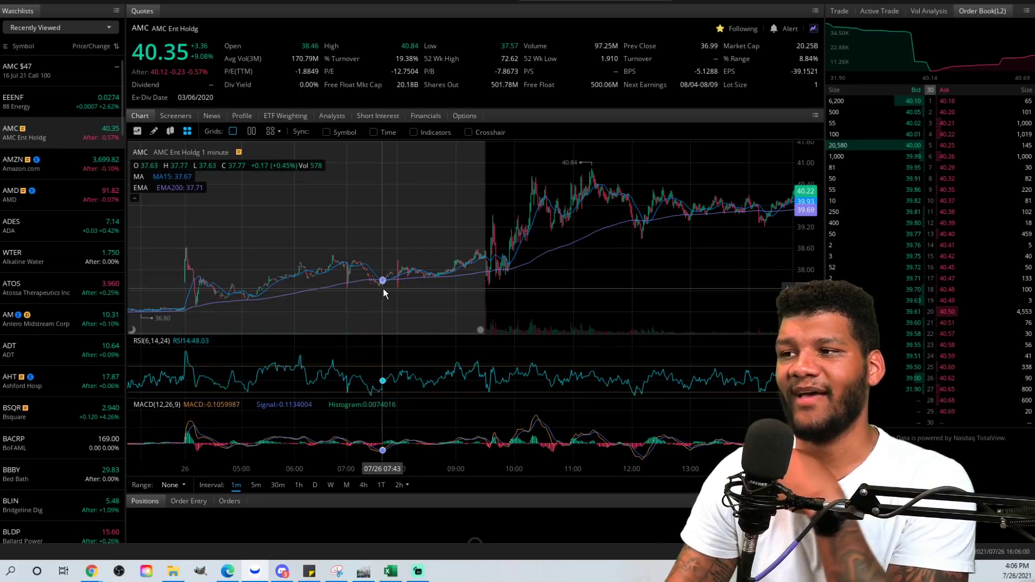
mouse_move(393, 290)
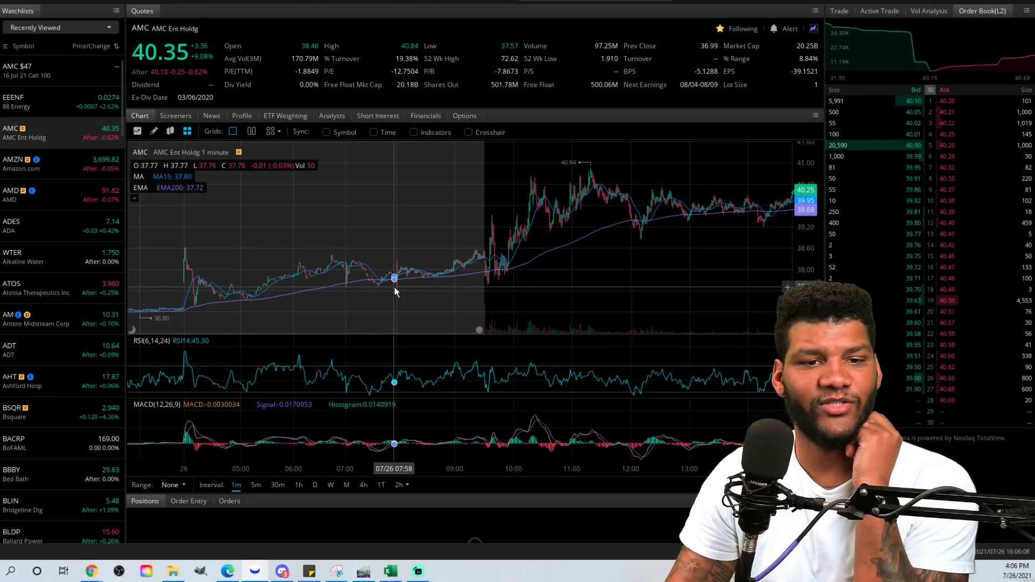
mouse_move(384, 280)
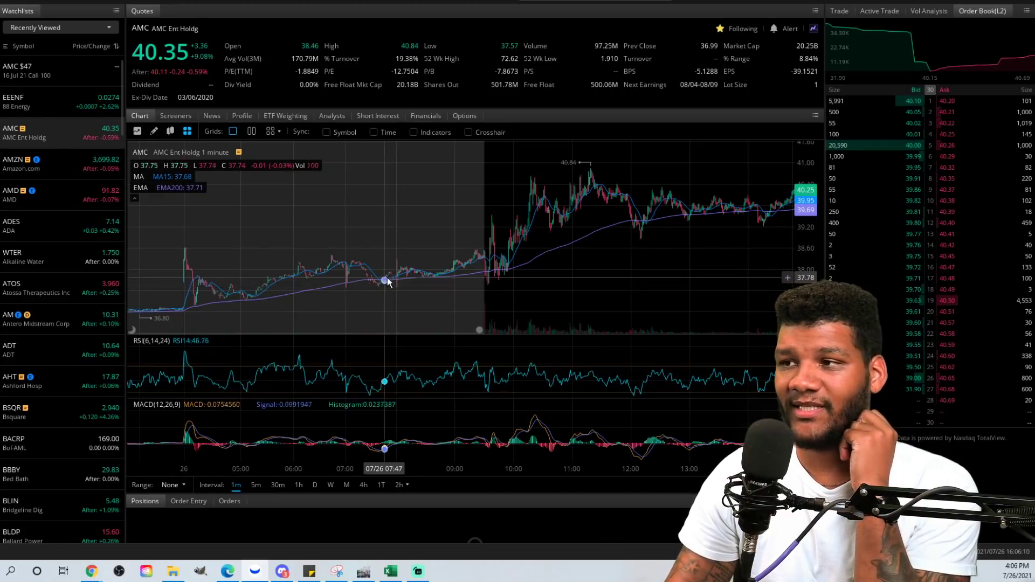
mouse_move(398, 277)
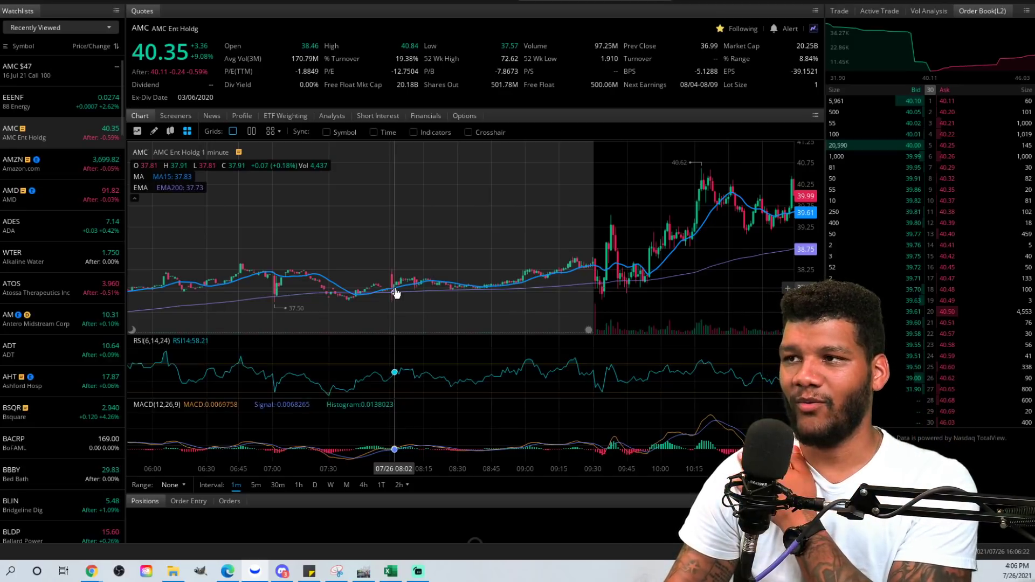
mouse_move(392, 292)
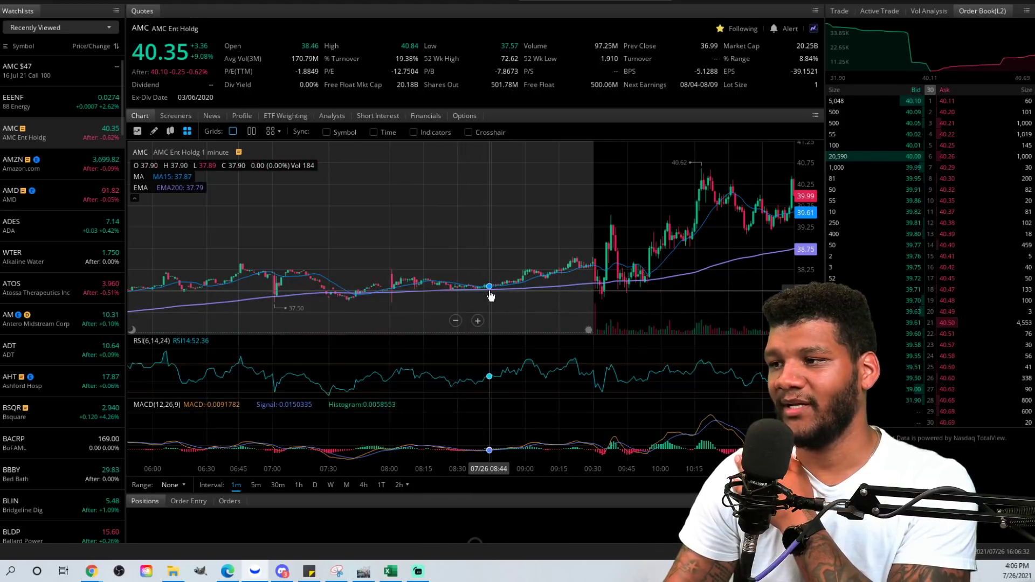
mouse_move(511, 289)
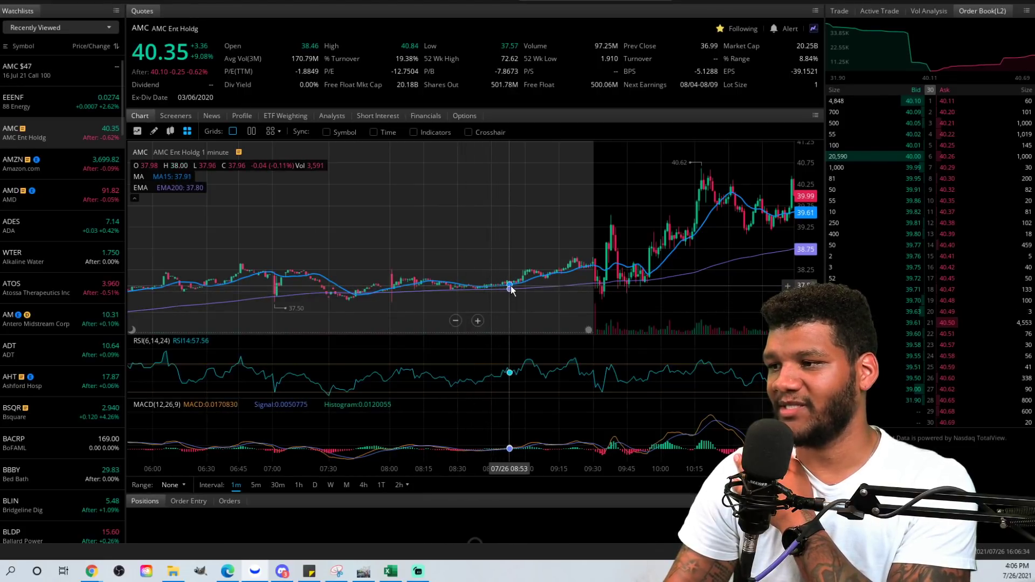
mouse_move(581, 268)
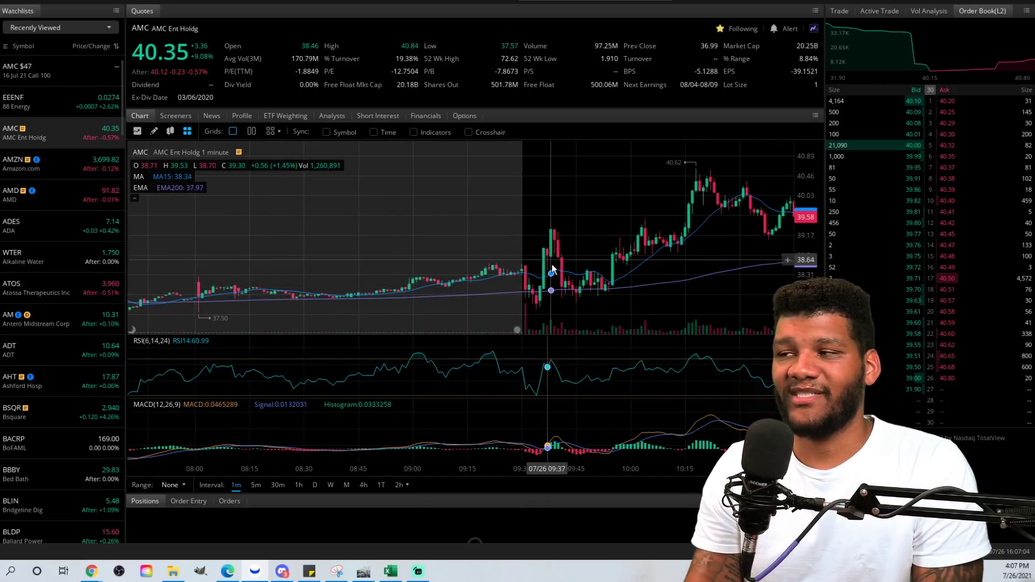
mouse_move(553, 240)
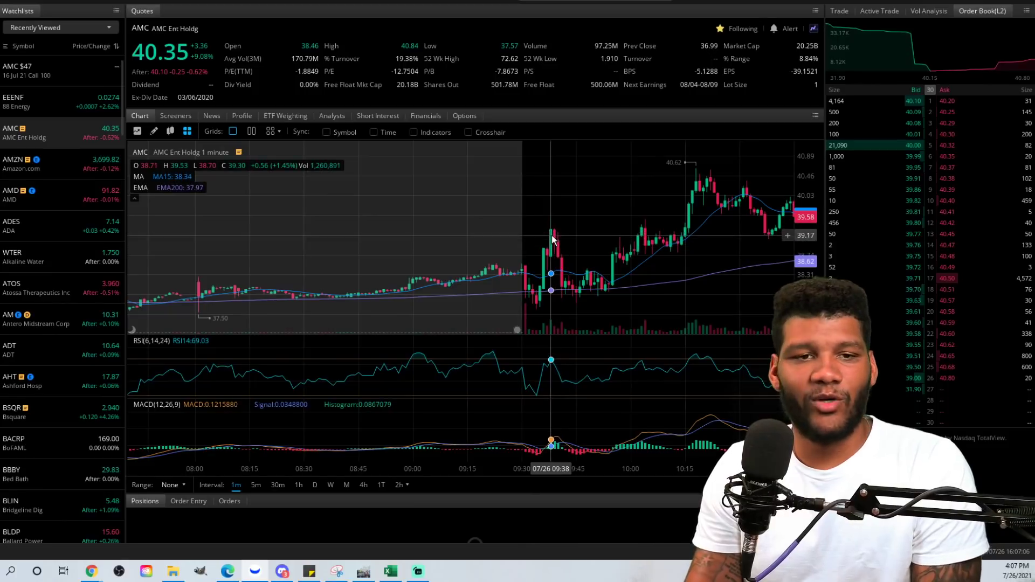
mouse_move(561, 257)
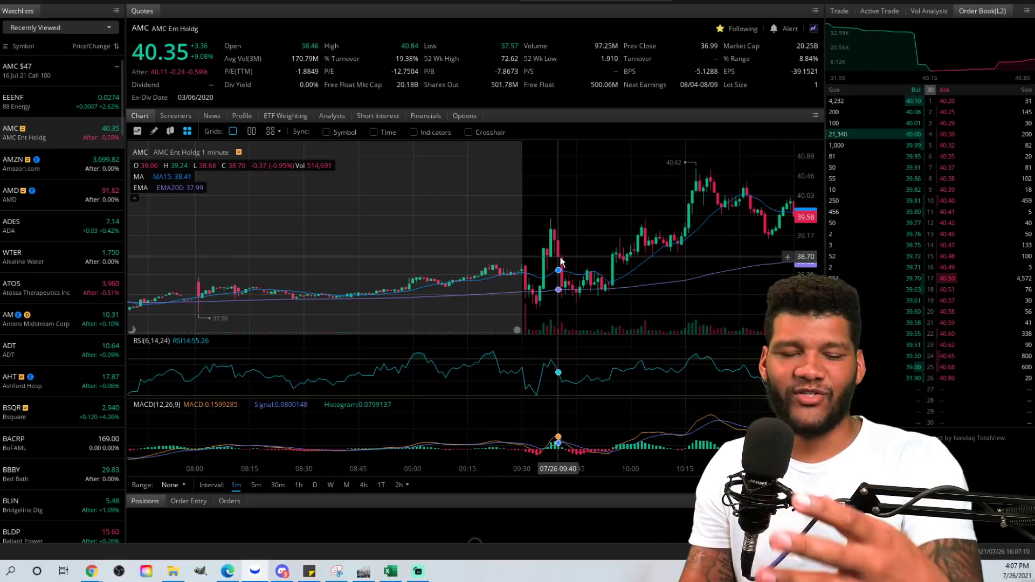
mouse_move(674, 222)
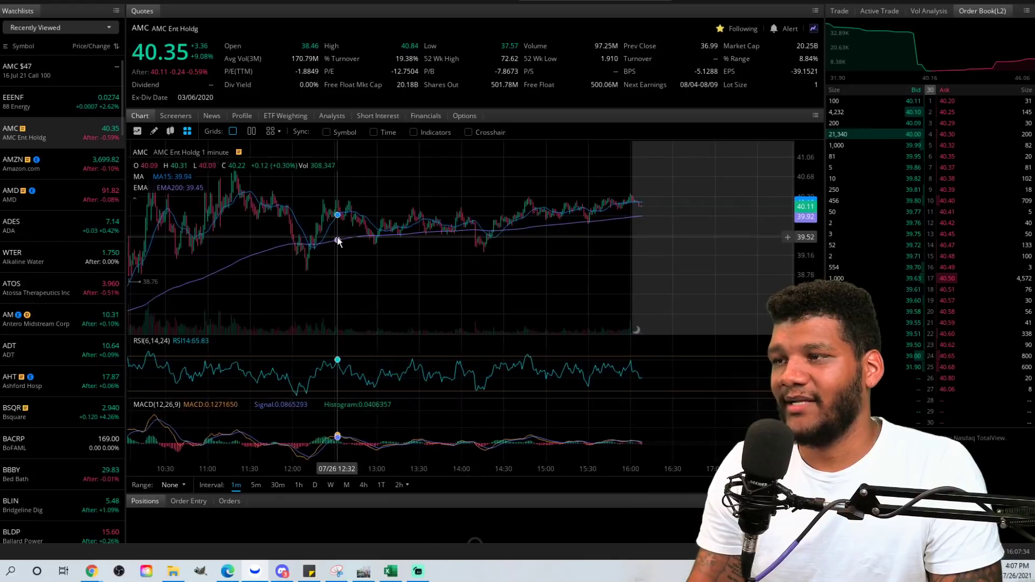
mouse_move(482, 231)
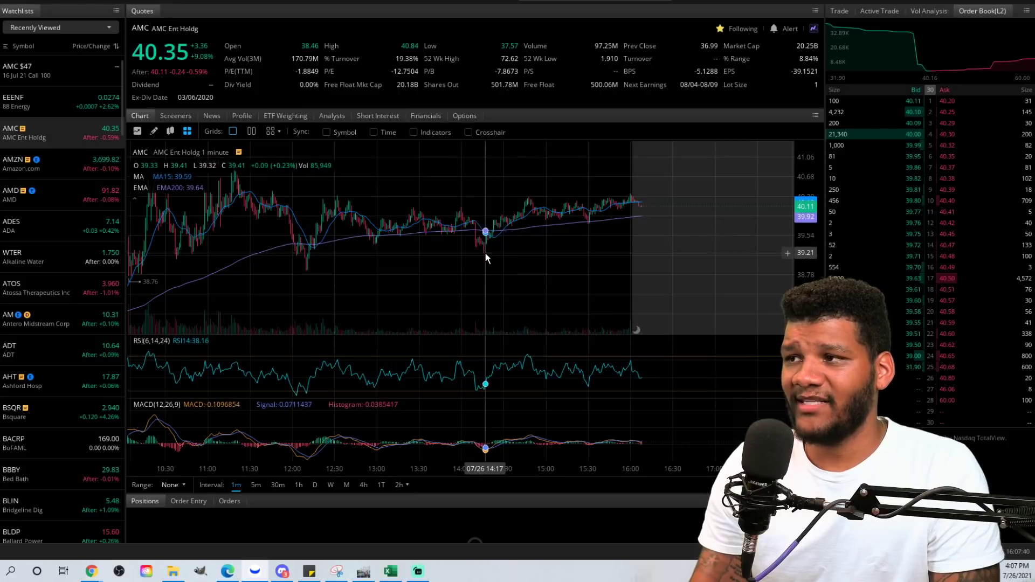
mouse_move(634, 205)
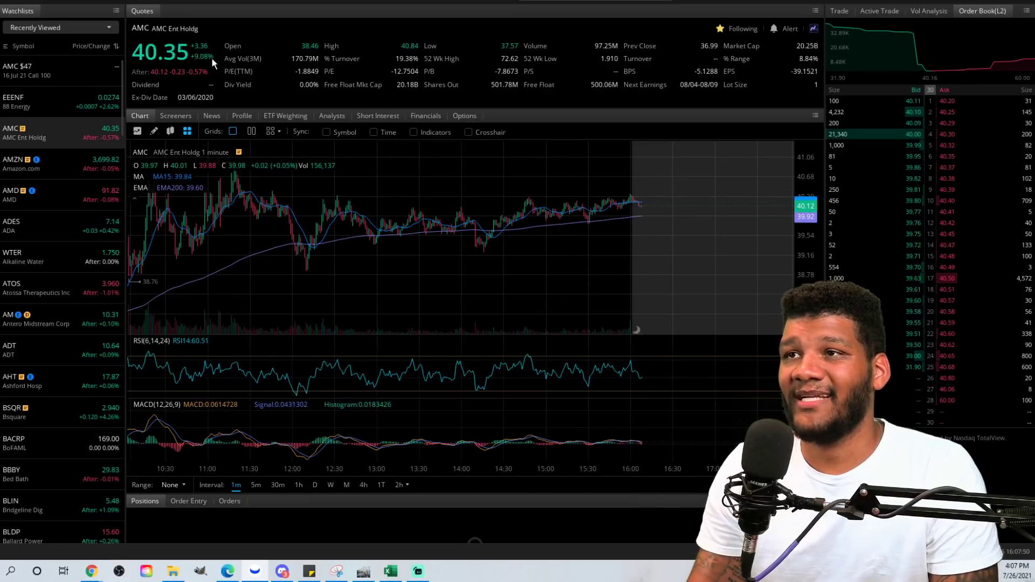
mouse_move(227, 69)
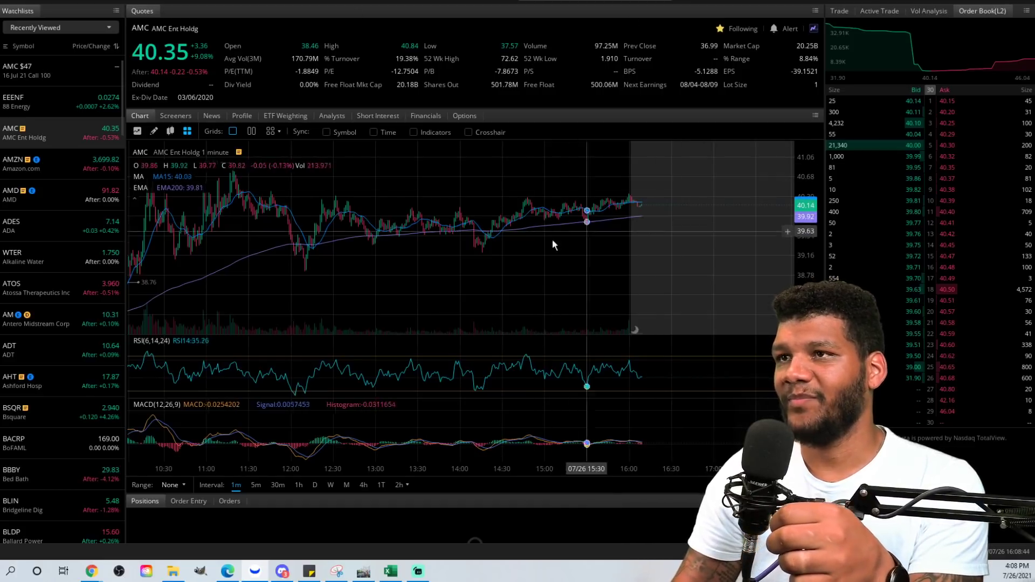
mouse_move(91, 571)
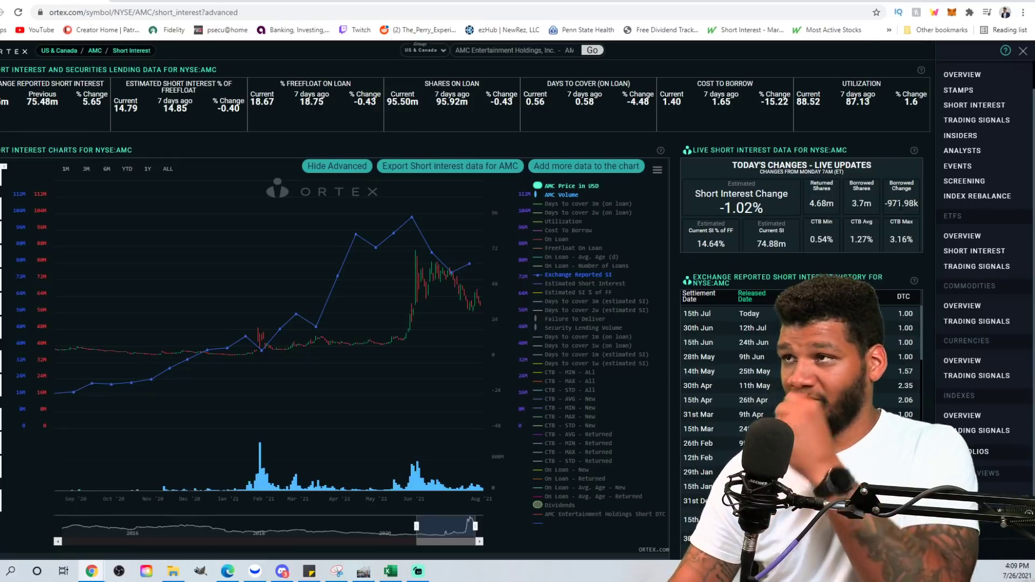
mouse_move(795, 118)
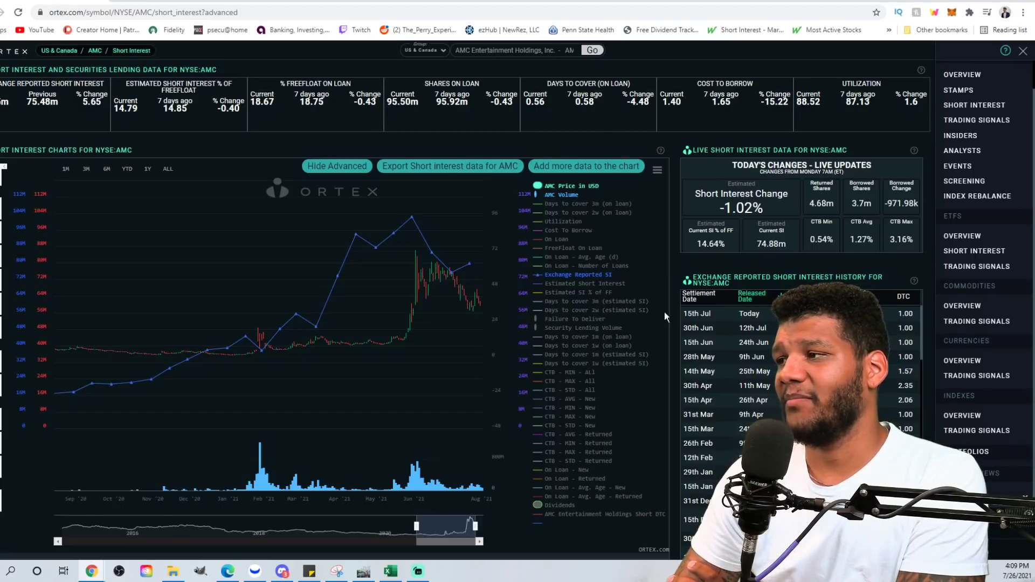
mouse_move(714, 261)
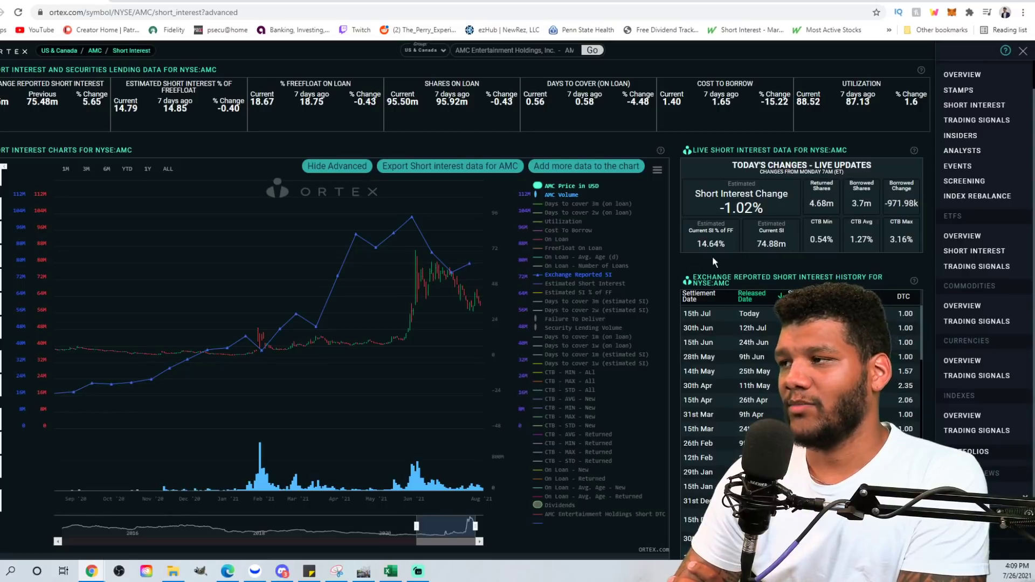
mouse_move(764, 269)
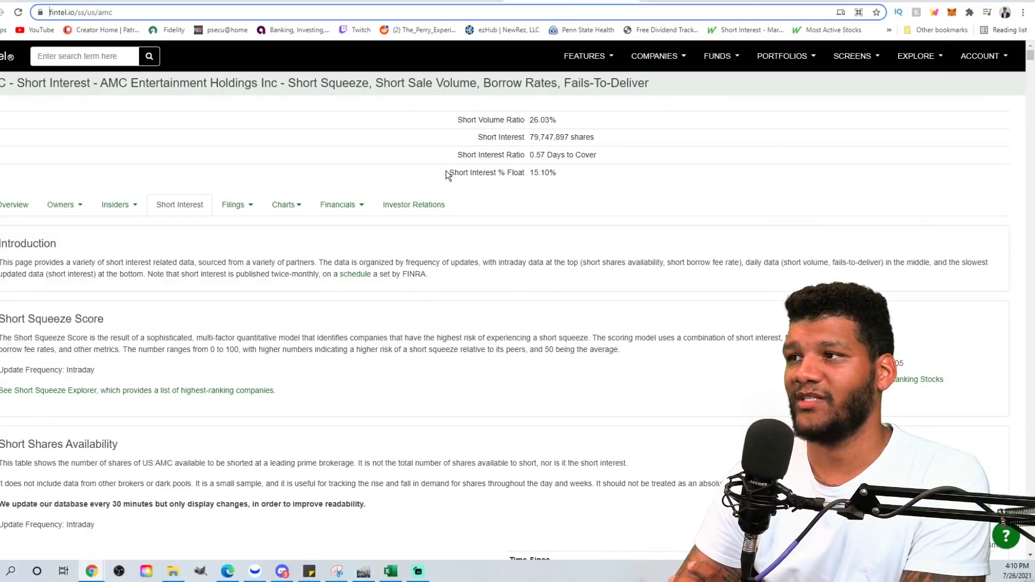
mouse_move(574, 201)
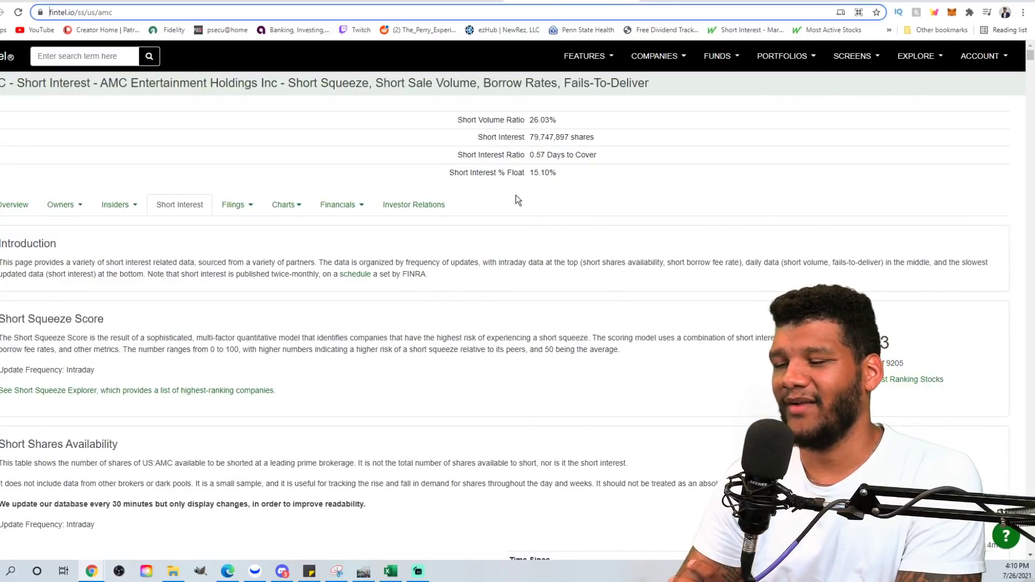
Step: Scroll Fintel's AMC page past Short Shares Availability to the Short Borrow Fee Rates table
scroll("down", 3)
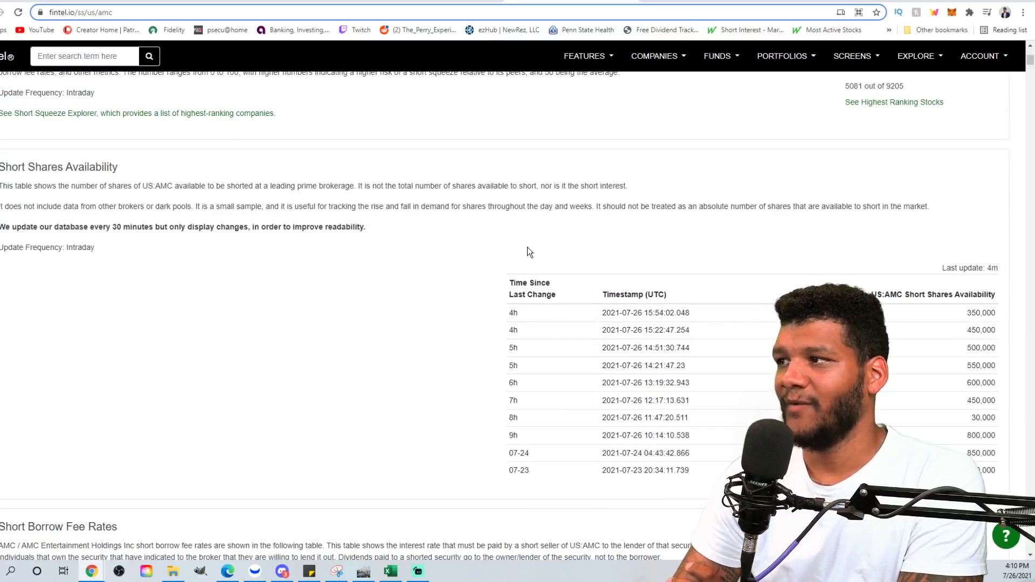
scroll("down", 3)
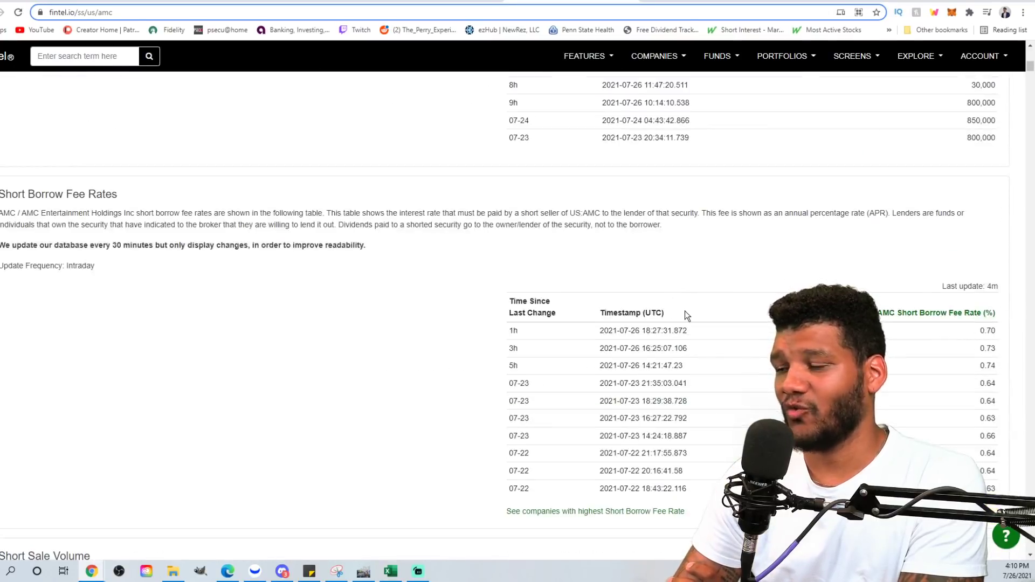
scroll("down", 3)
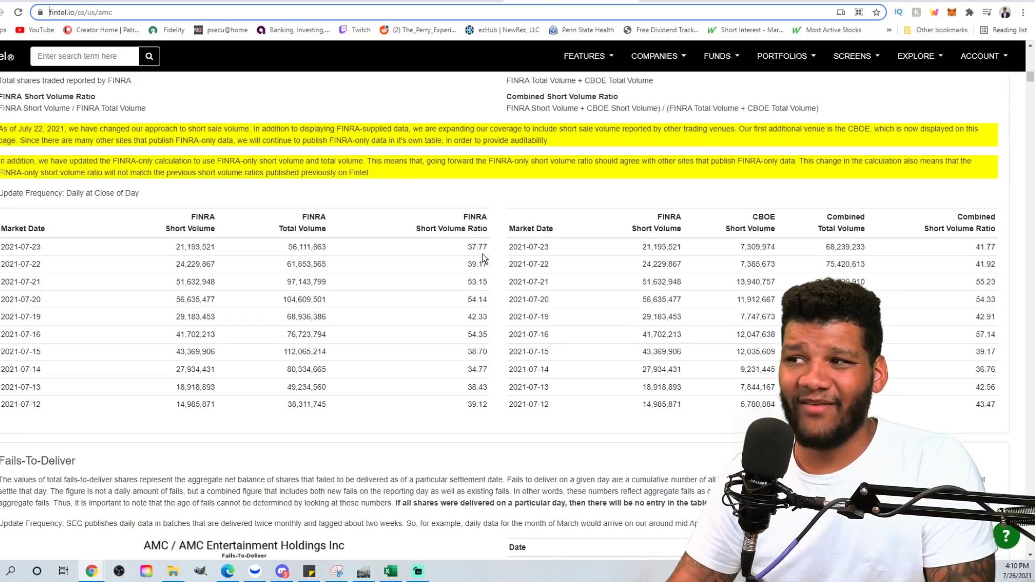
mouse_move(289, 258)
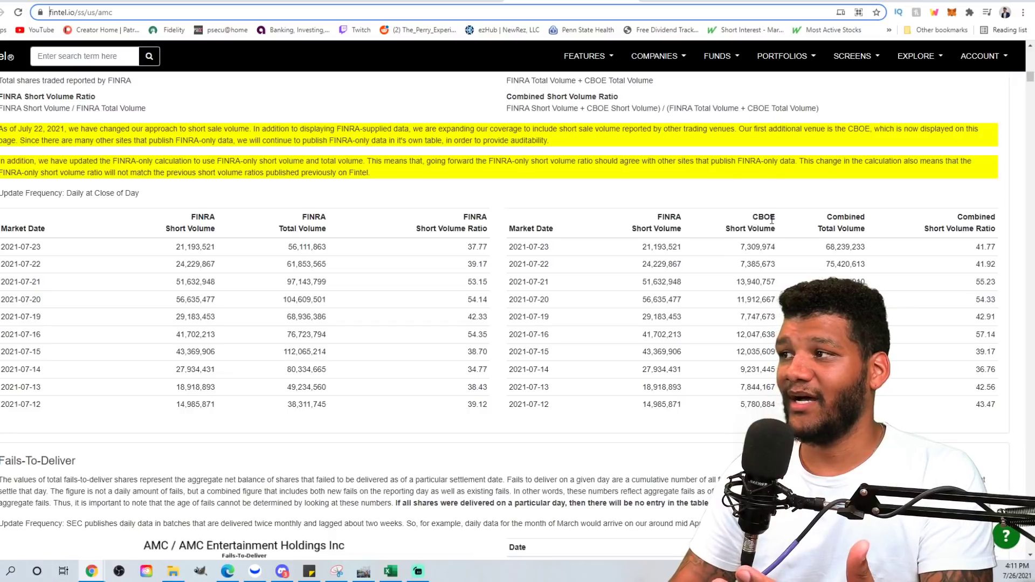
mouse_move(665, 245)
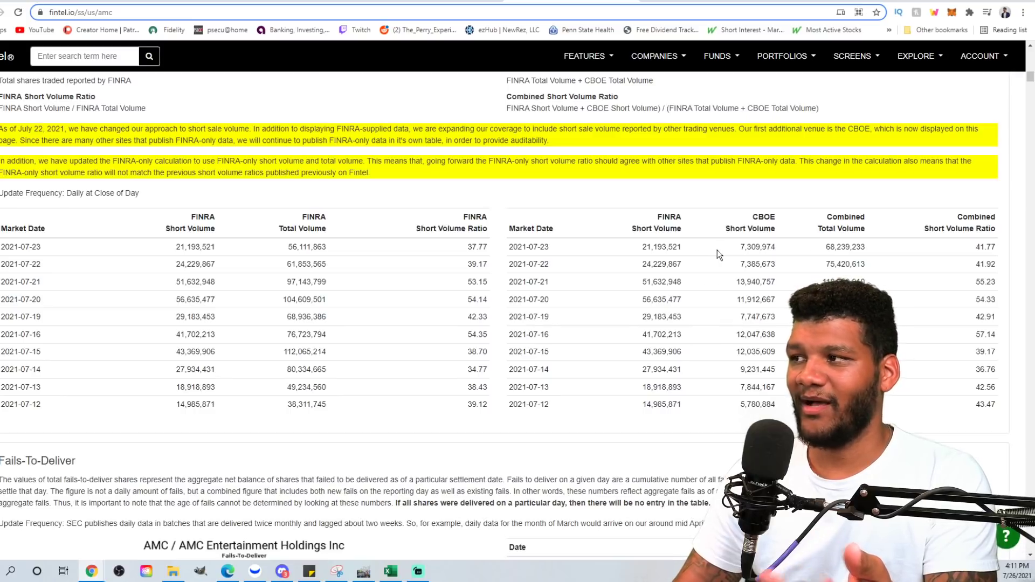
mouse_move(650, 246)
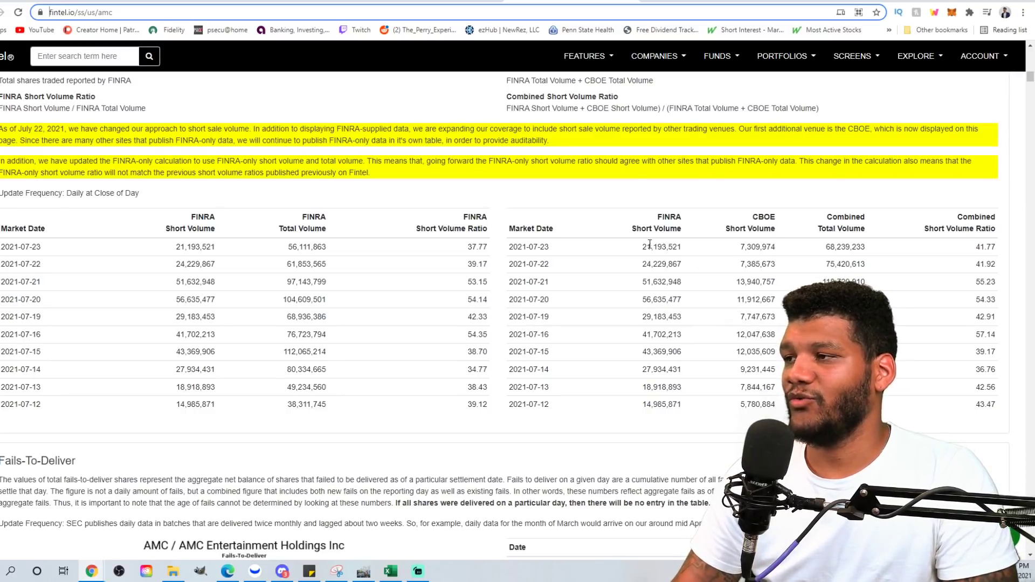
mouse_move(722, 254)
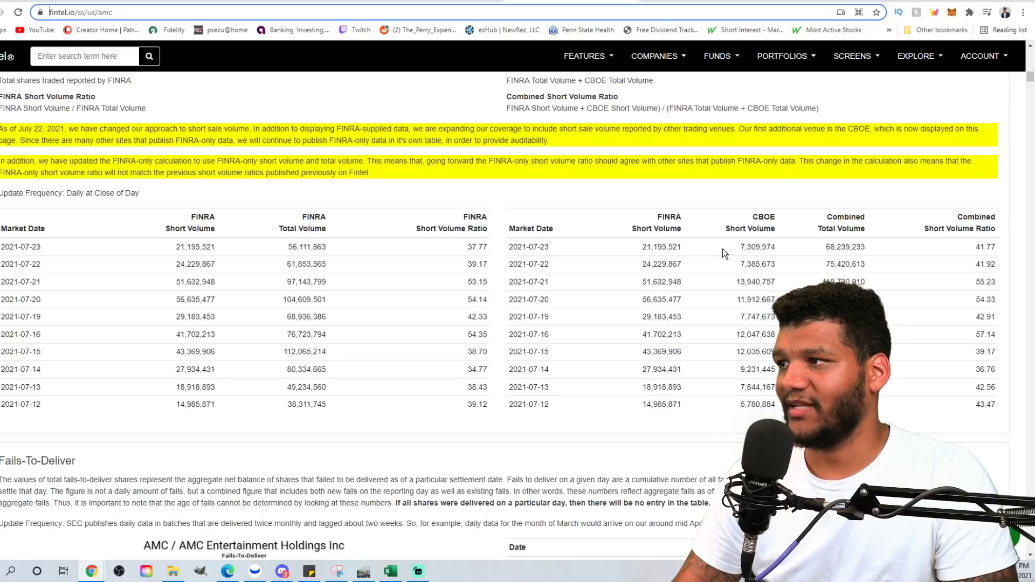
mouse_move(706, 258)
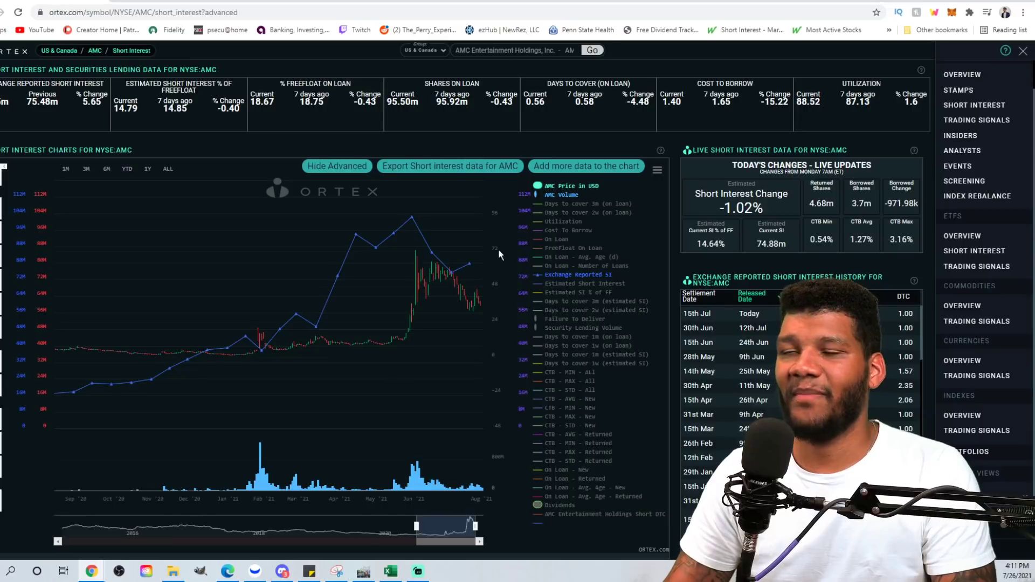
mouse_move(455, 254)
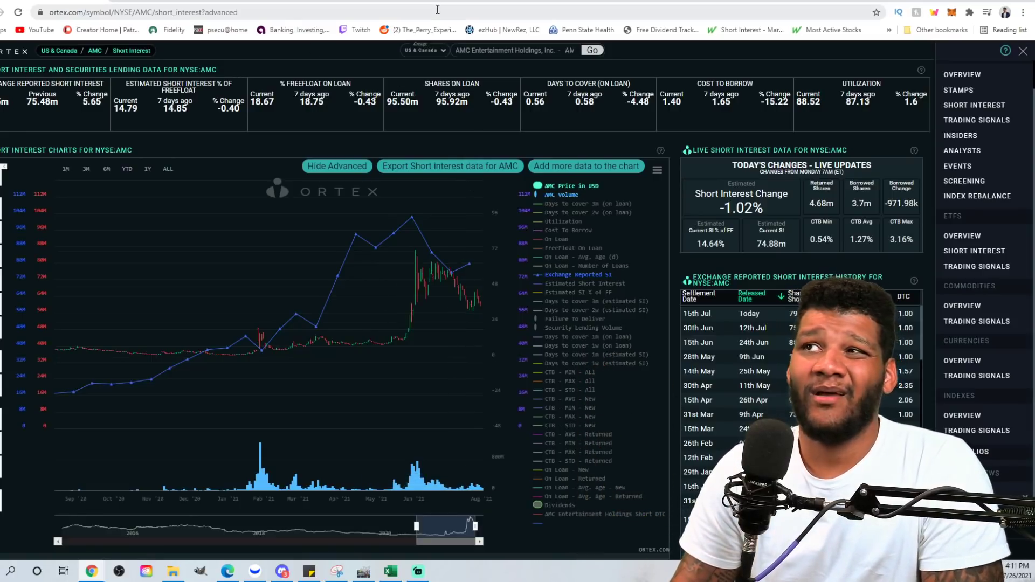
Step: Navigate from the Ortex tab to fintel.io/ss/us/amc in the address bar
type("fintel.io/ss/us/amc")
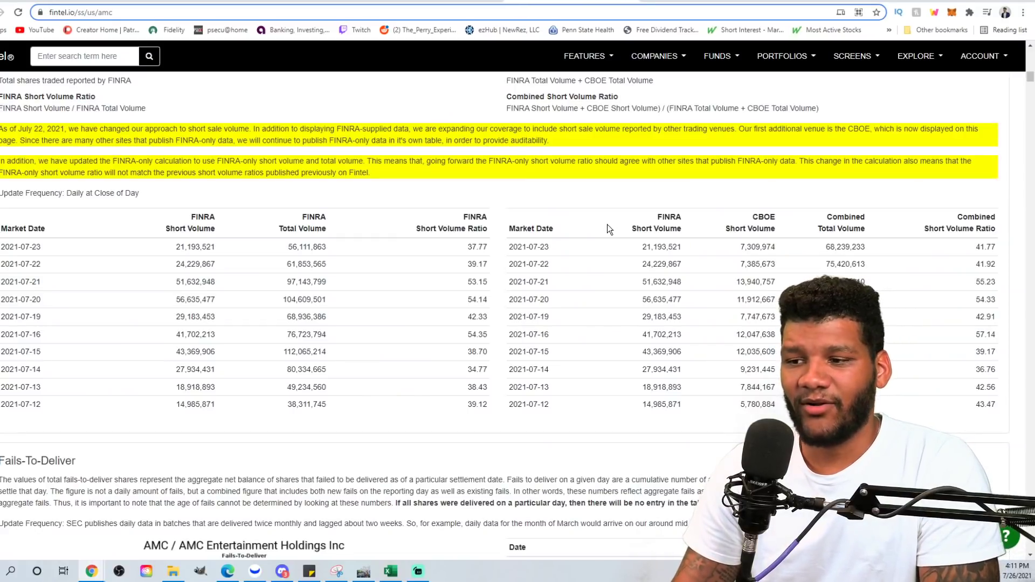
mouse_move(354, 249)
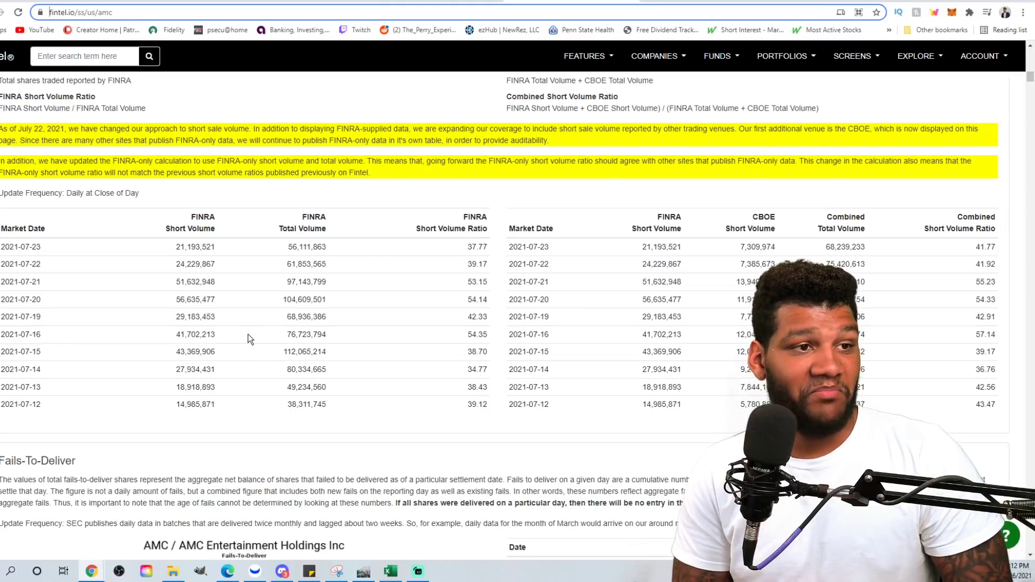
mouse_move(254, 557)
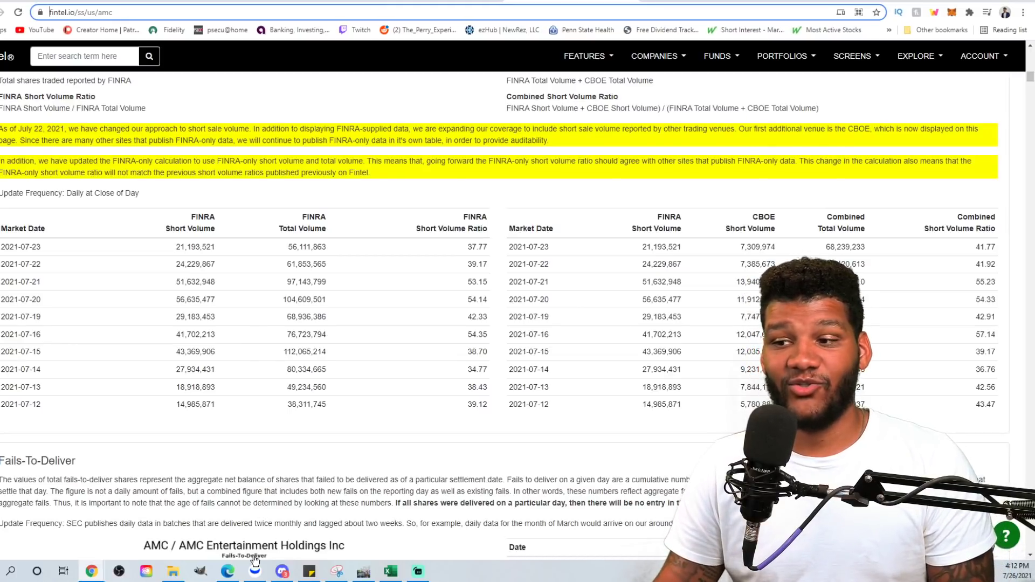